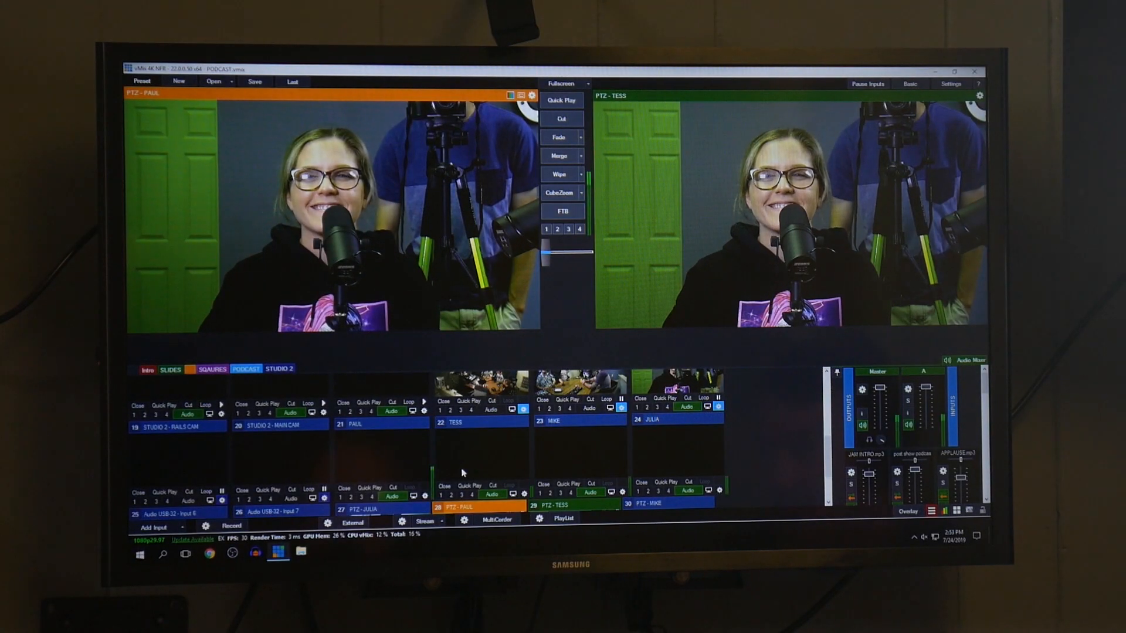
- Load the PTZ - MIKE input (30) into Preview, keeping PTZ - TESS on air
left_click(558, 505)
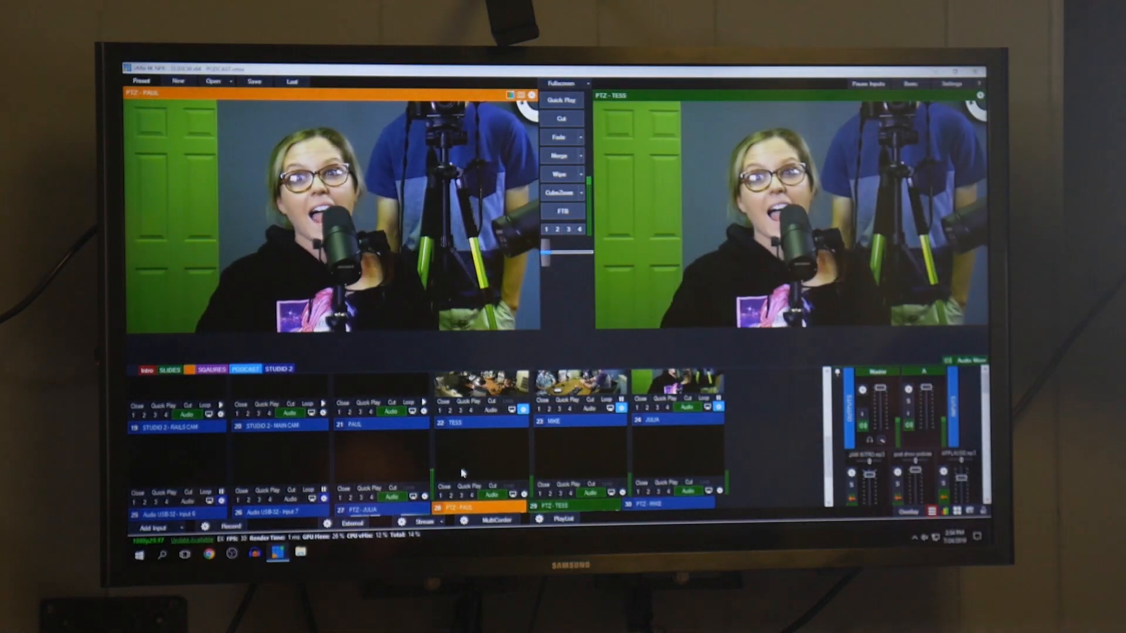
left_click(661, 505)
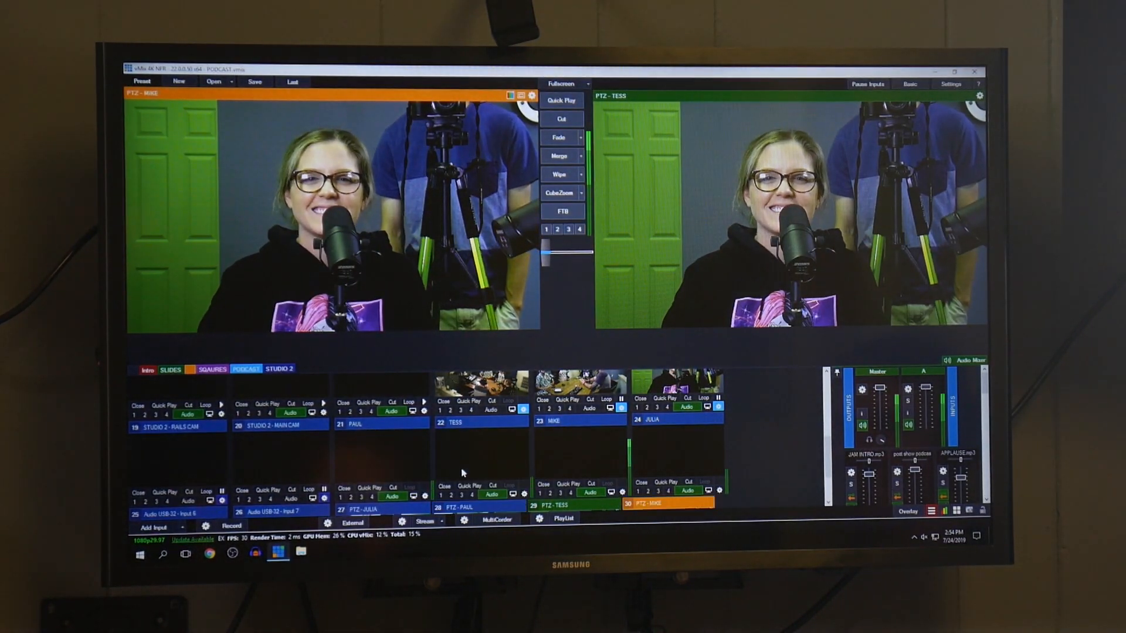